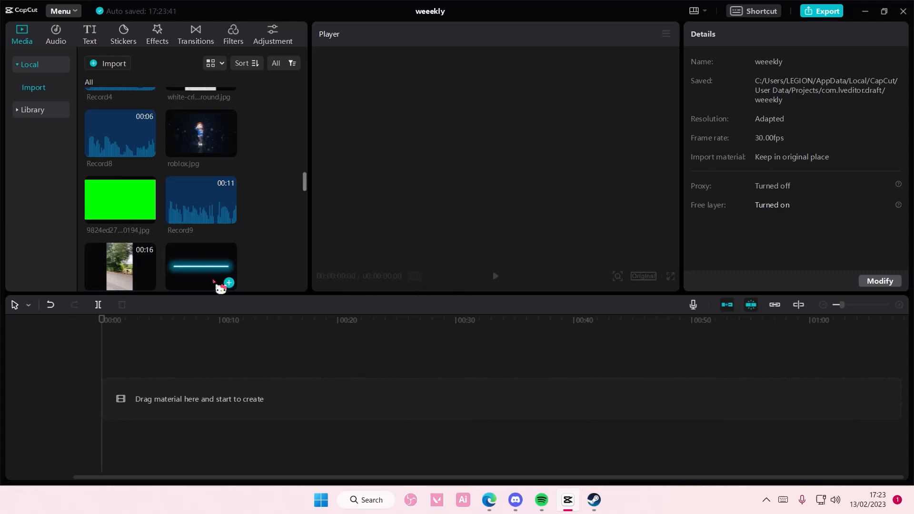
# Place the green screen .jpg from the Media panel onto the empty timeline.
pyautogui.moveTo(119, 200); pyautogui.dragTo(233, 399)
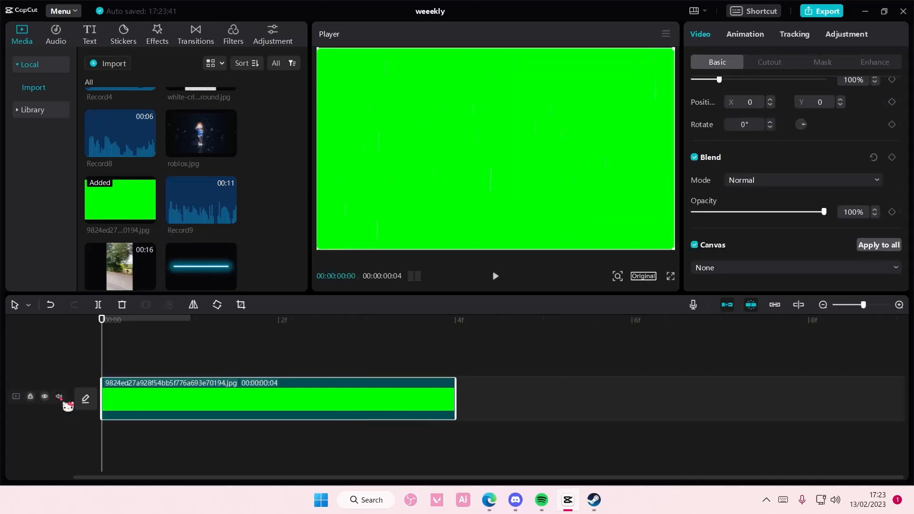
pyautogui.click(59, 399)
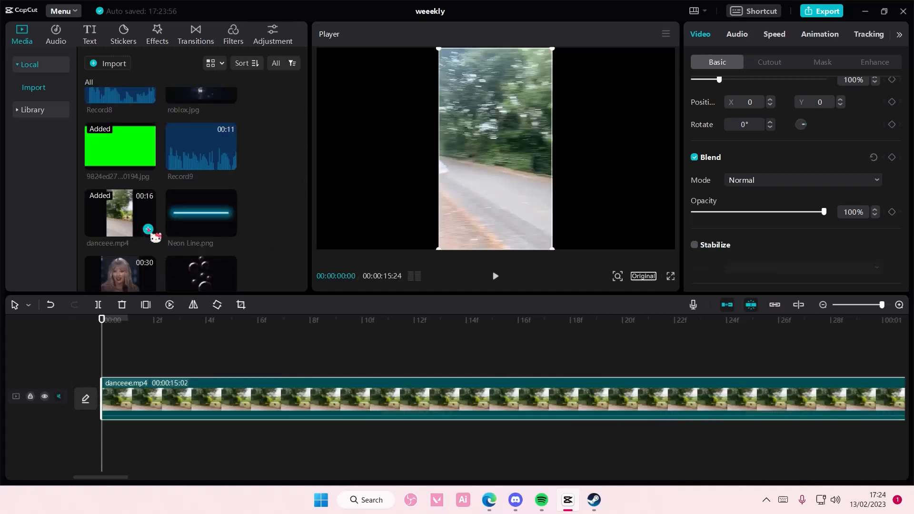
# Layer danceee.mp4 above the green screen clip and set the canvas ratio to 9:16.
pyautogui.moveTo(120, 146); pyautogui.dragTo(244, 414)
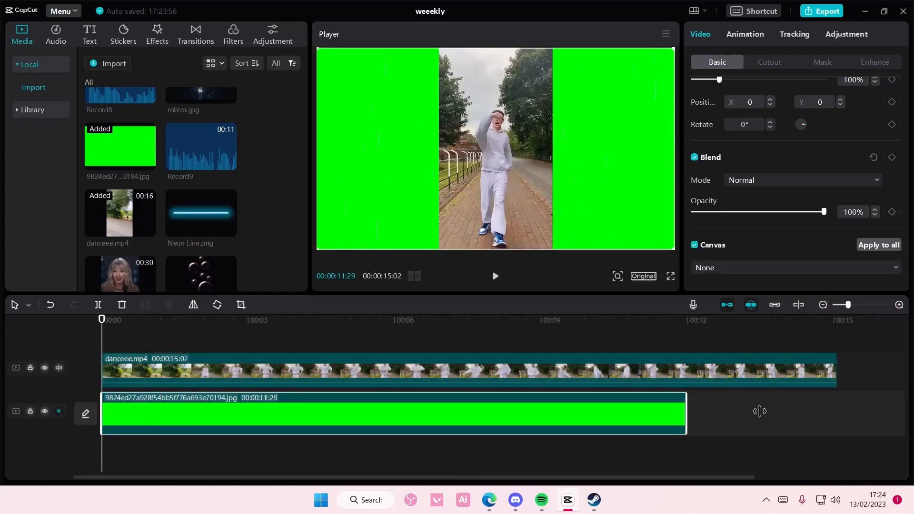
pyautogui.click(644, 275)
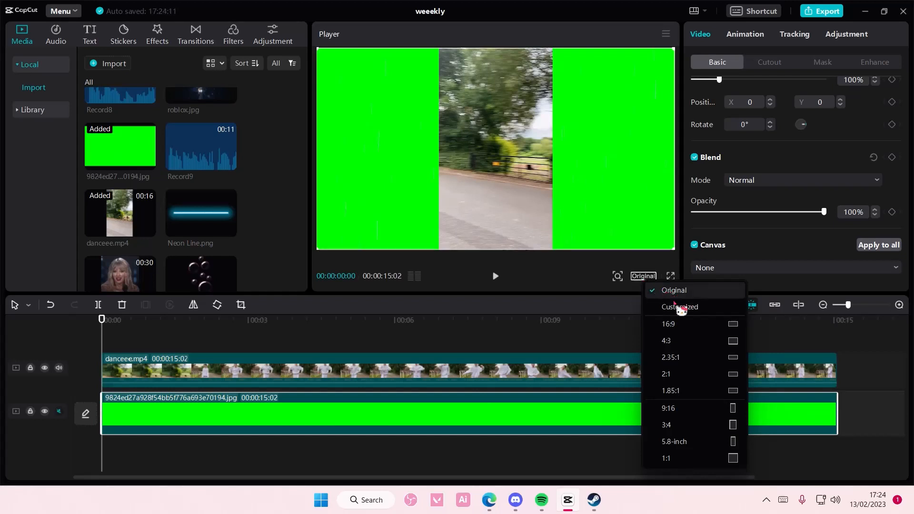
pyautogui.click(668, 408)
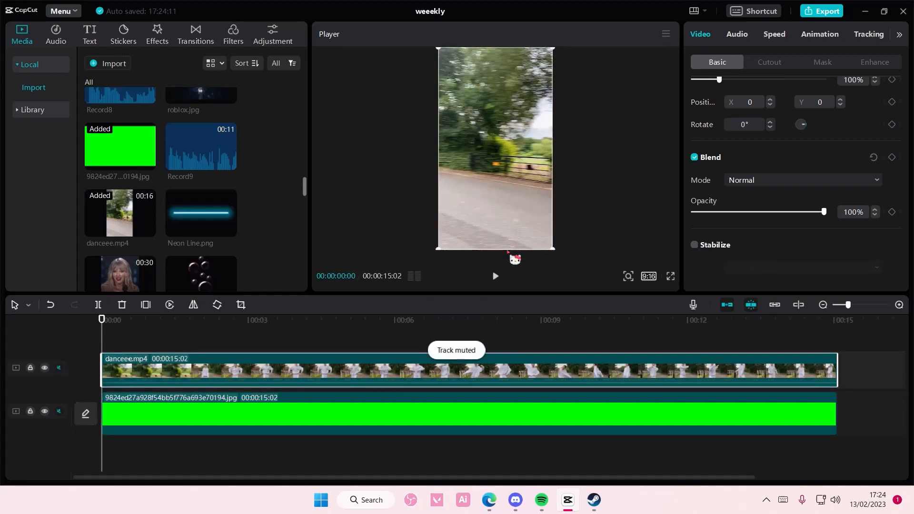
# Enable Auto cutout on the dance clip to isolate the dancer over green.
pyautogui.click(769, 61)
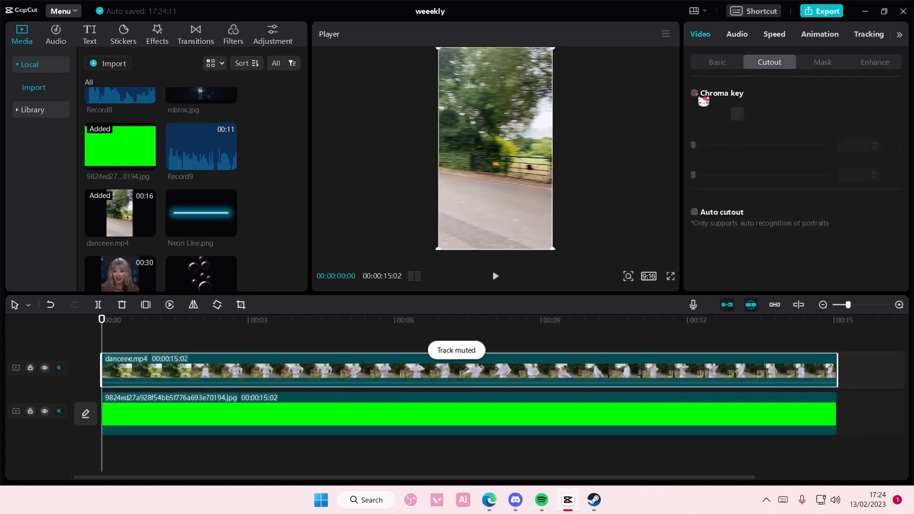
pyautogui.click(694, 211)
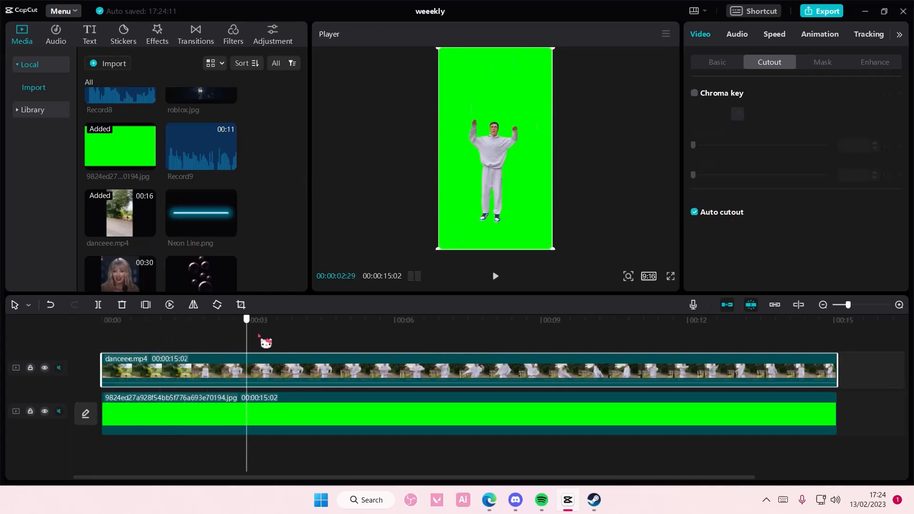
pyautogui.click(547, 319)
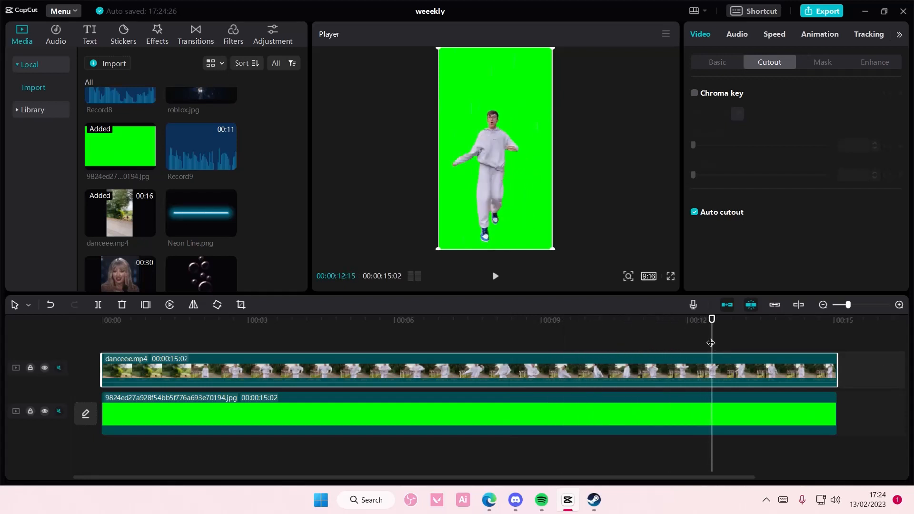
# Export the dancer-on-green-screen video.
pyautogui.click(826, 10)
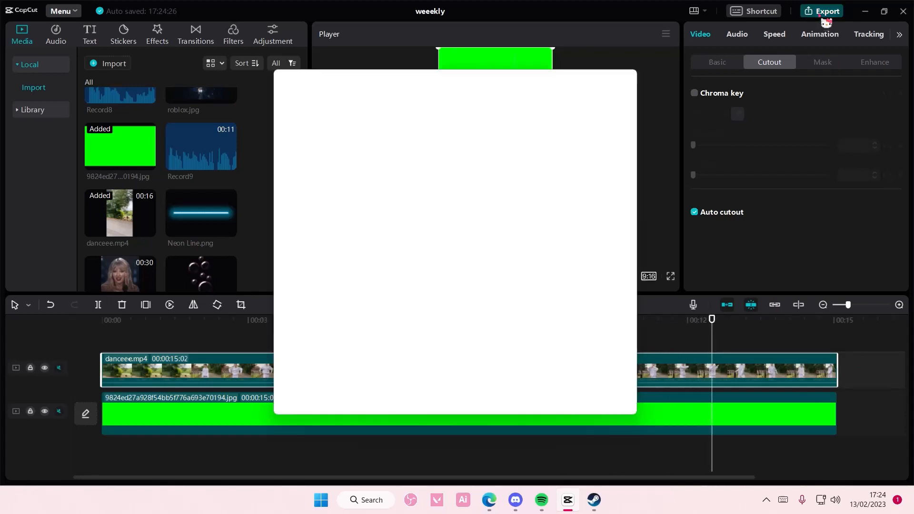
pyautogui.click(822, 11)
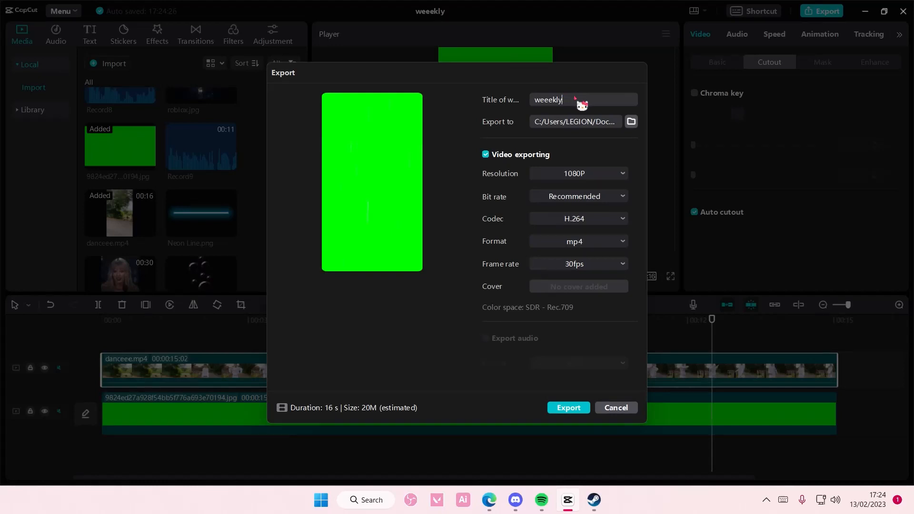
pyautogui.click(615, 407)
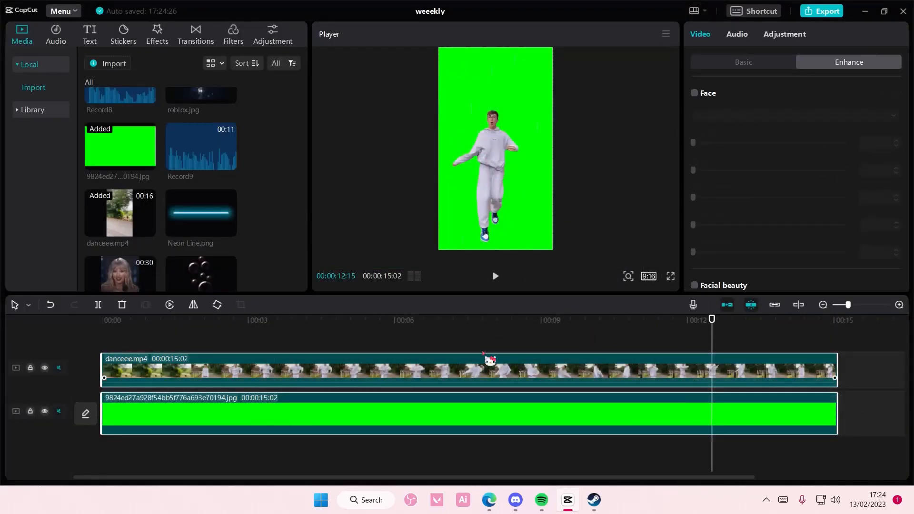
# Combine the dancer and green screen clips into a compound clip.
pyautogui.rightClick(489, 369)
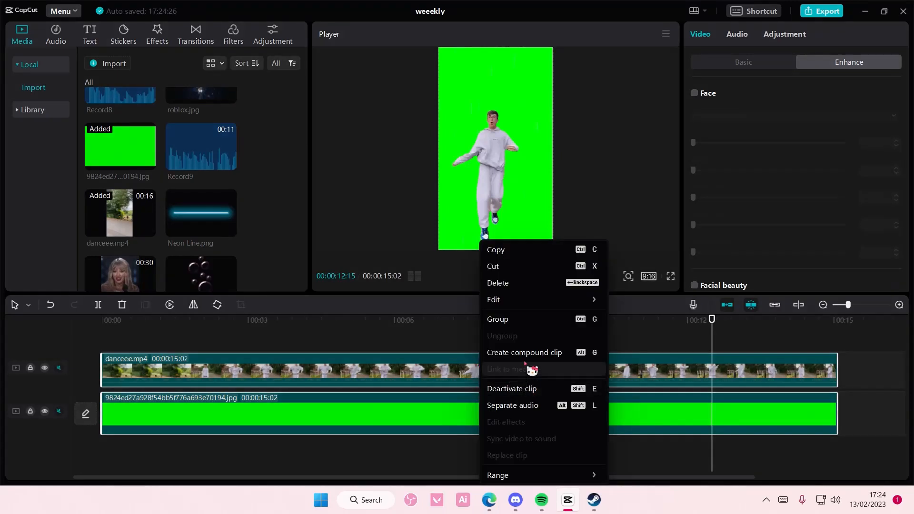
pyautogui.click(523, 353)
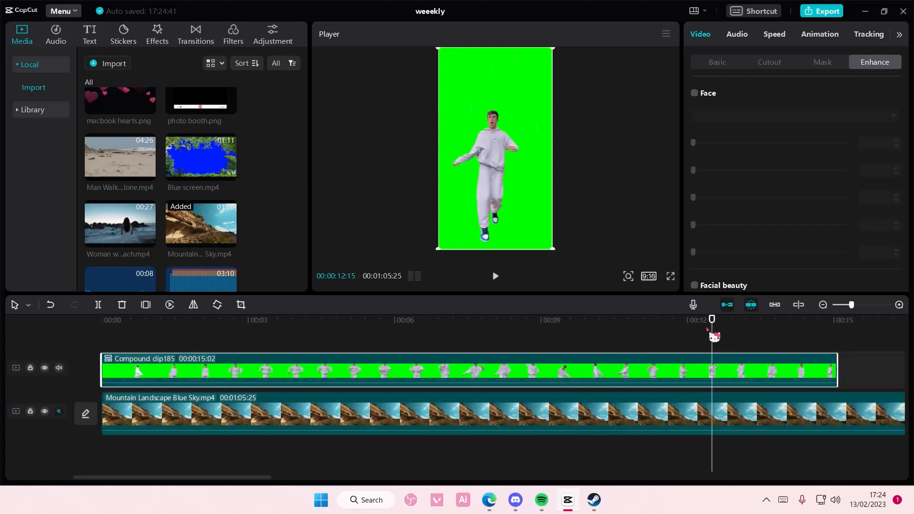
# Enable chroma key on the compound clip, picking green with Strength 76 and Shadow 15.
pyautogui.click(769, 62)
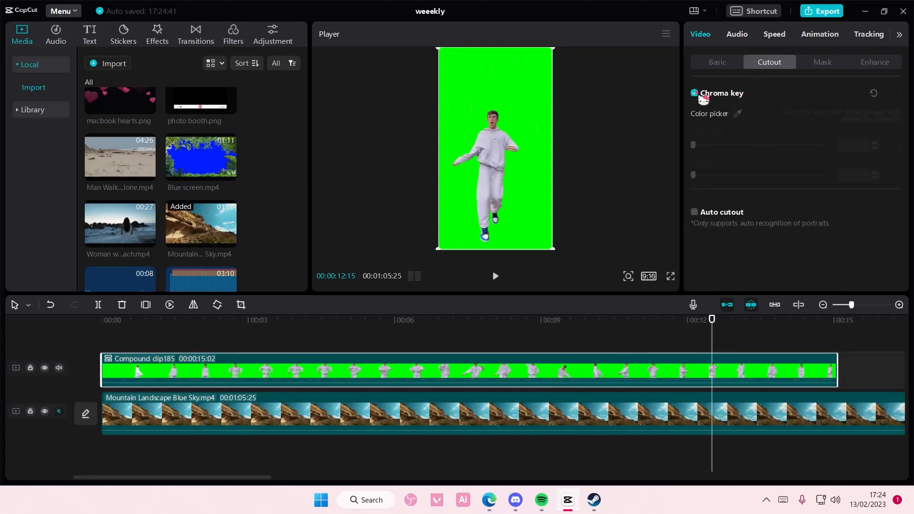
pyautogui.click(694, 93)
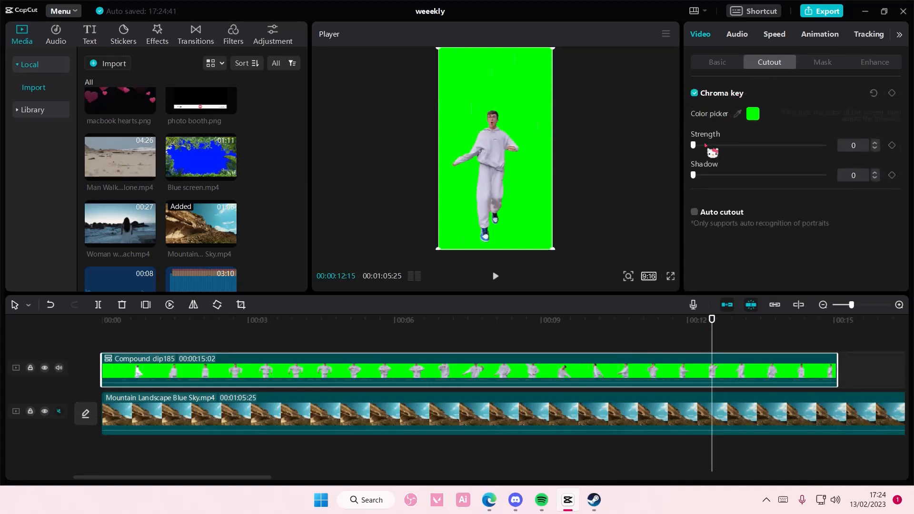
pyautogui.moveTo(693, 145); pyautogui.dragTo(793, 145)
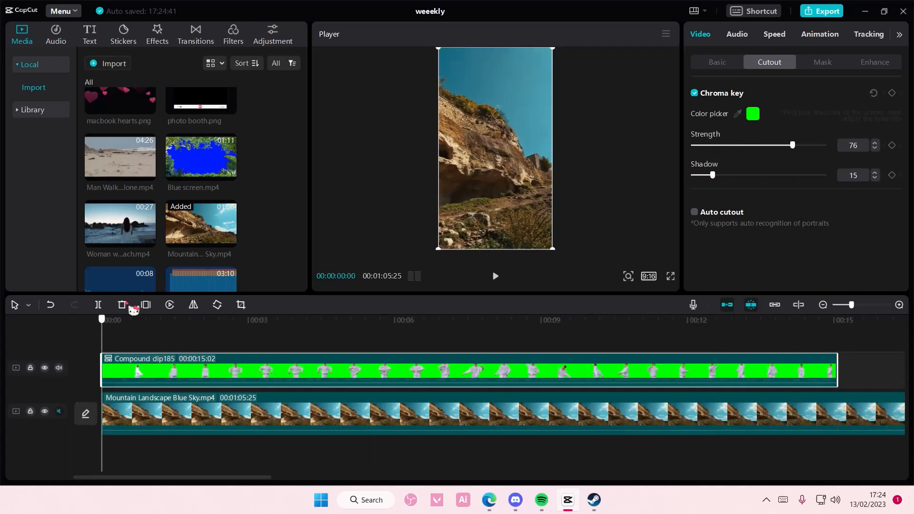
pyautogui.click(347, 320)
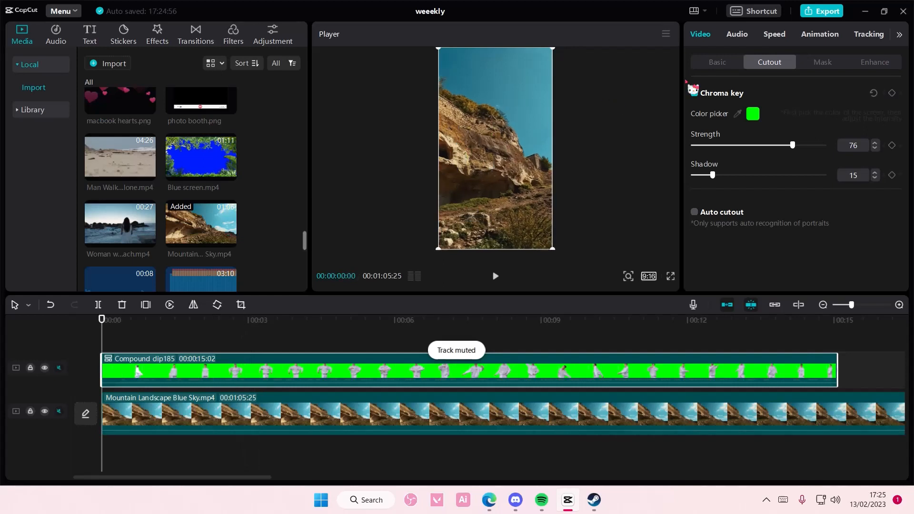
pyautogui.click(694, 94)
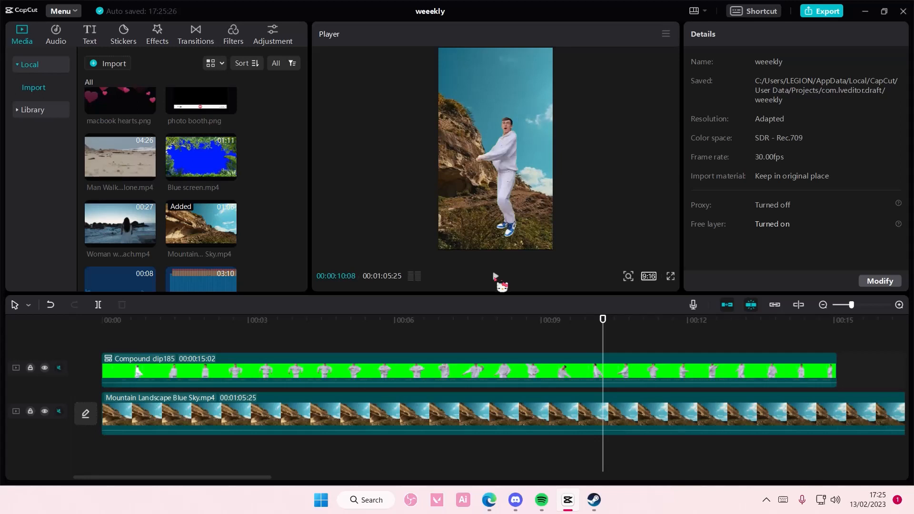
pyautogui.click(495, 276)
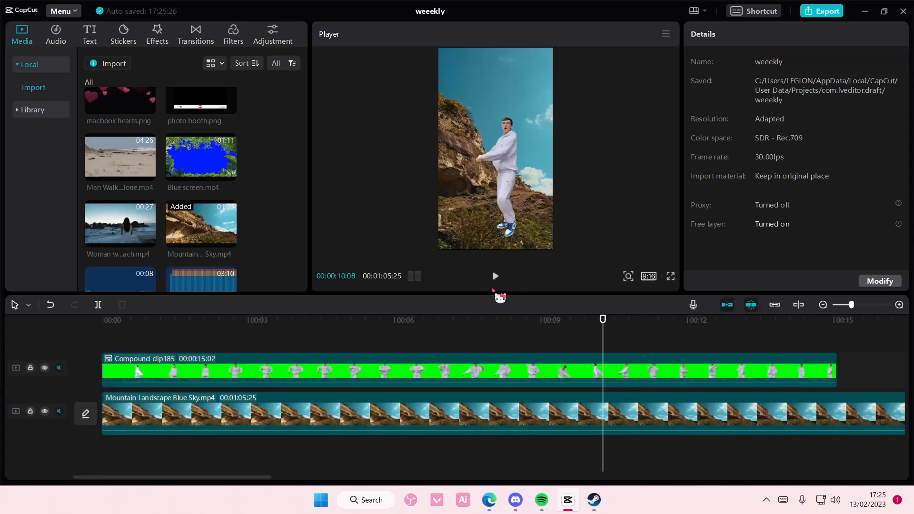
pyautogui.moveTo(501, 311)
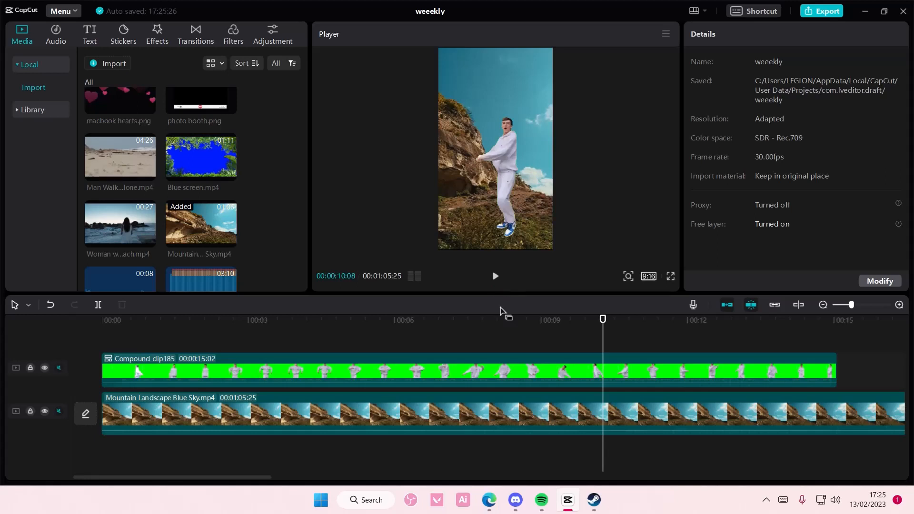